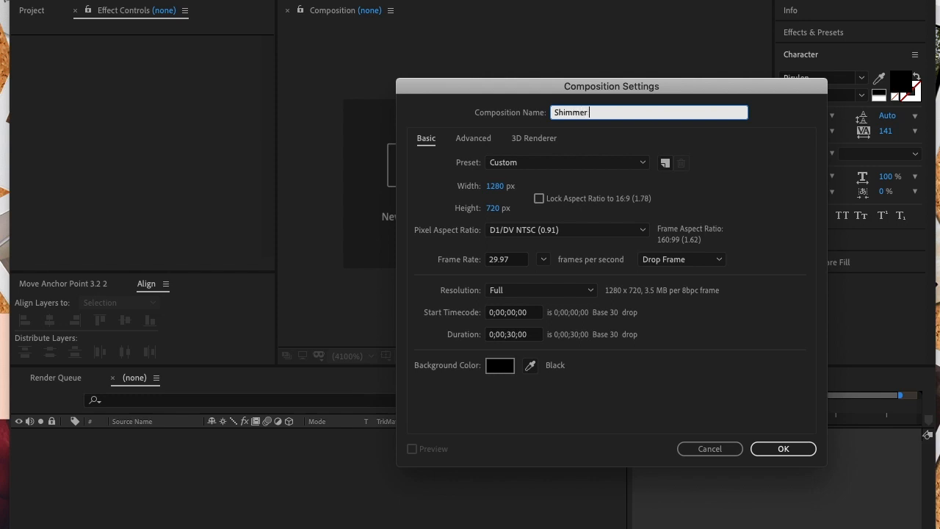
Name the 1280×720, 30-second composition 'Shimmer Base' and create it.
type("Base")
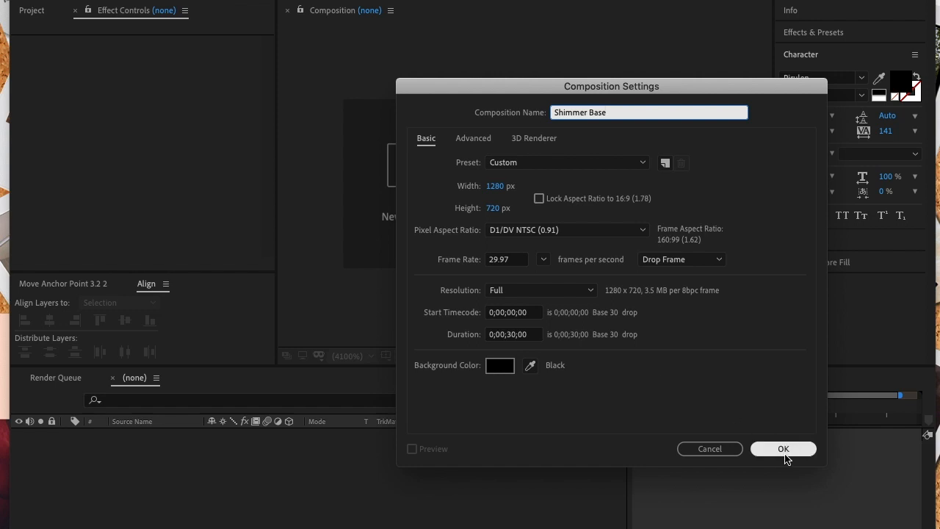
left_click(783, 449)
type("Shimer So")
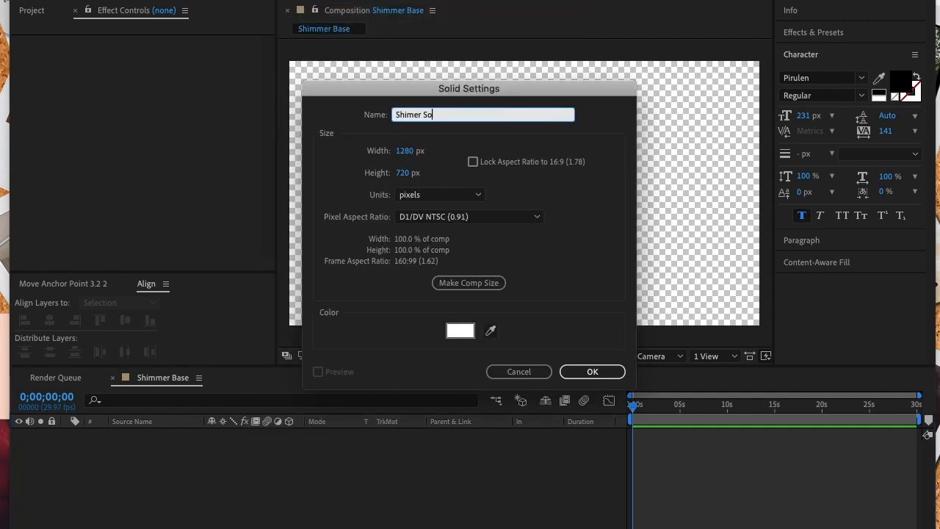
Name the white full-frame solid 'Shimmer Solid' and create it.
type("lid")
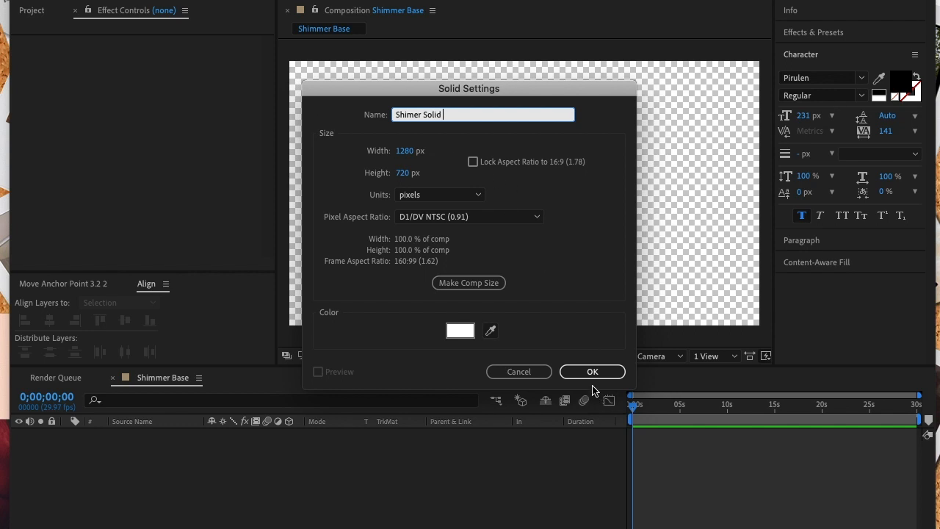
left_click(592, 371)
type("Fracta")
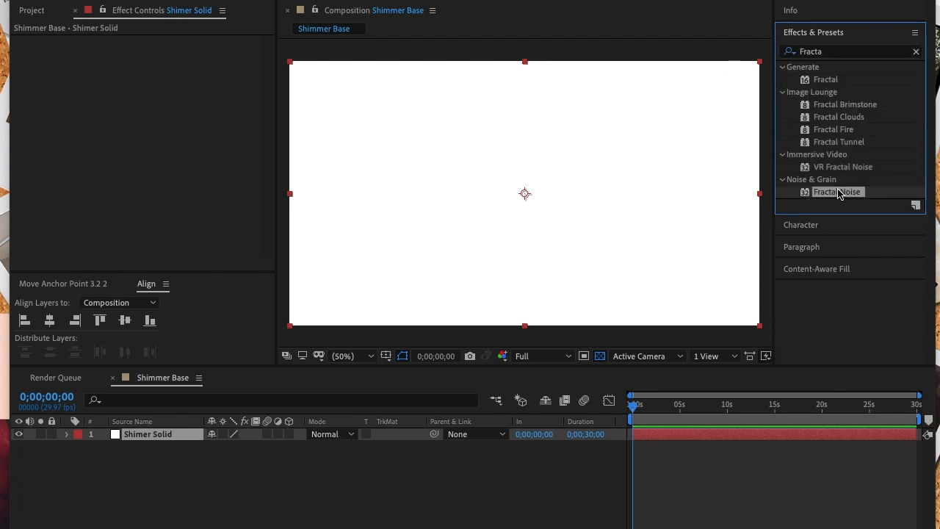
Apply Fractal Noise to the solid with Dynamic fractal type and Block noise.
double_click(837, 192)
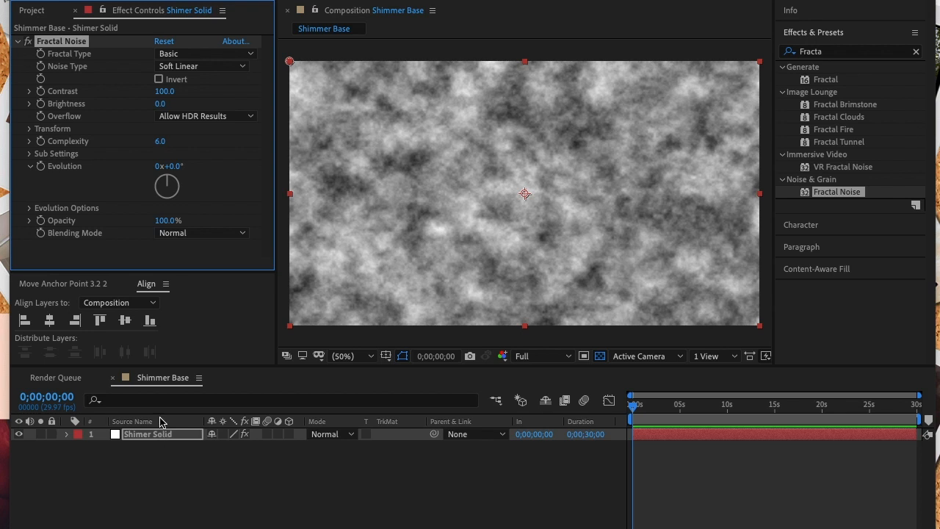
left_click(206, 52)
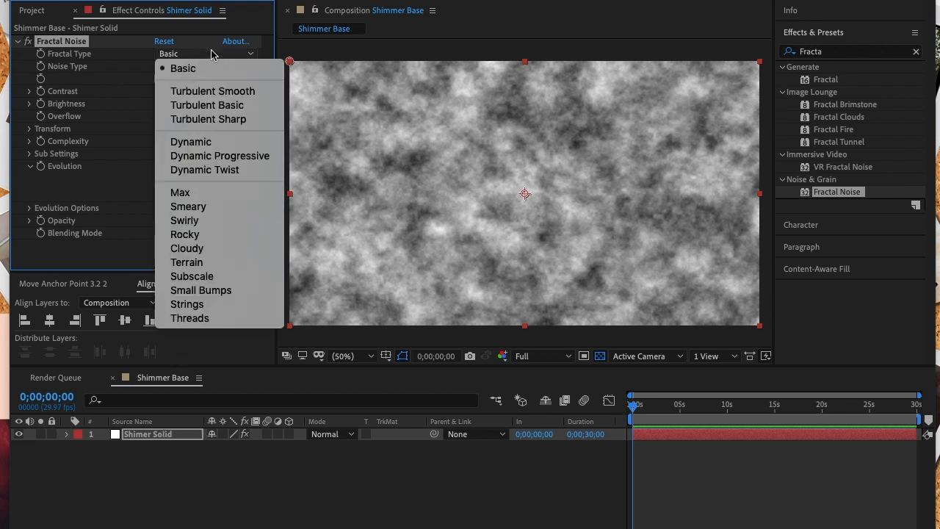
left_click(190, 141)
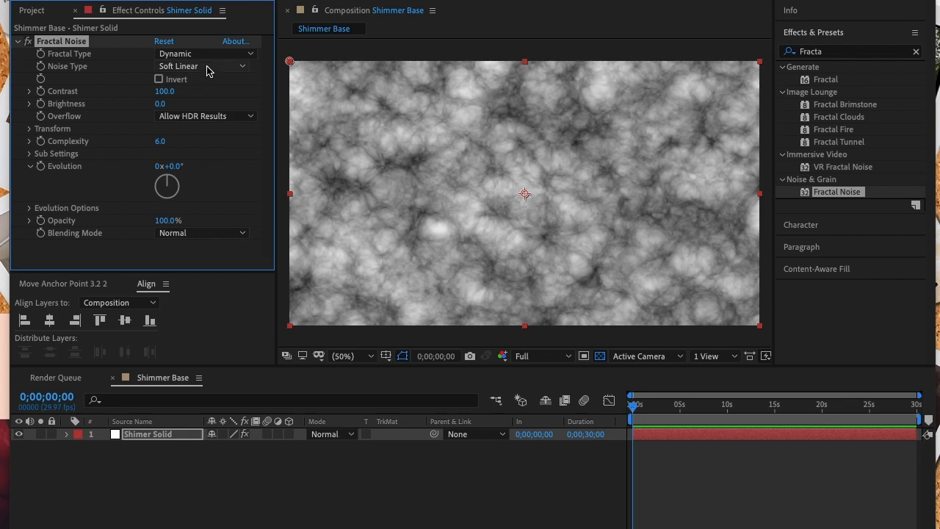
left_click(202, 66)
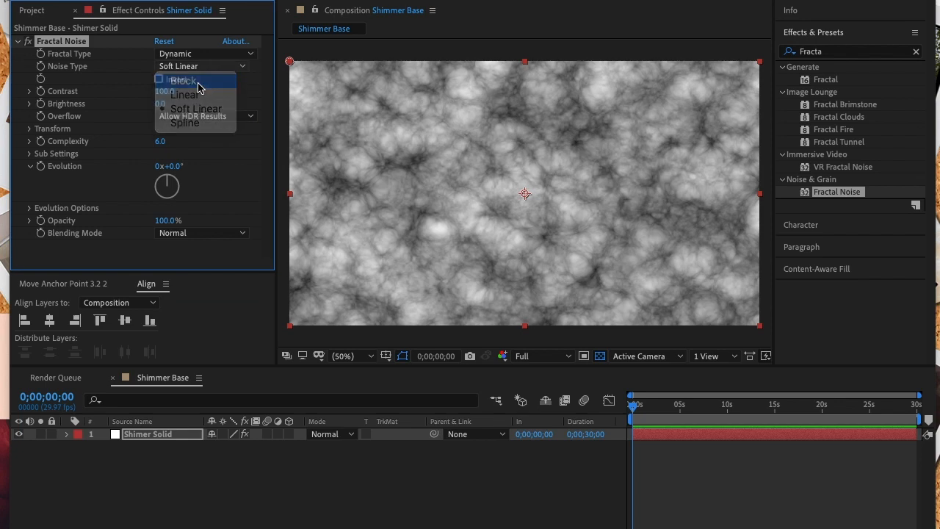
left_click(182, 79)
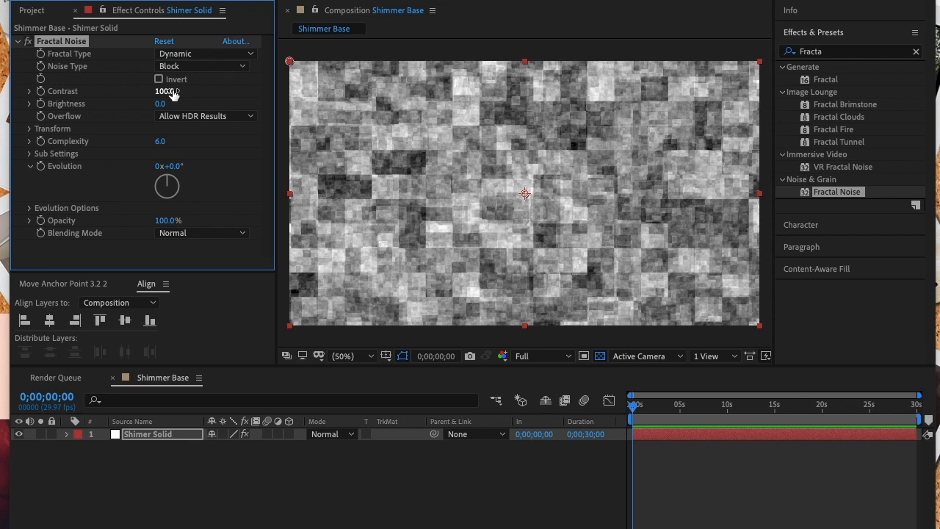
Set Fractal Noise contrast to 149, brightness 6 and complexity 4.
left_click(167, 91)
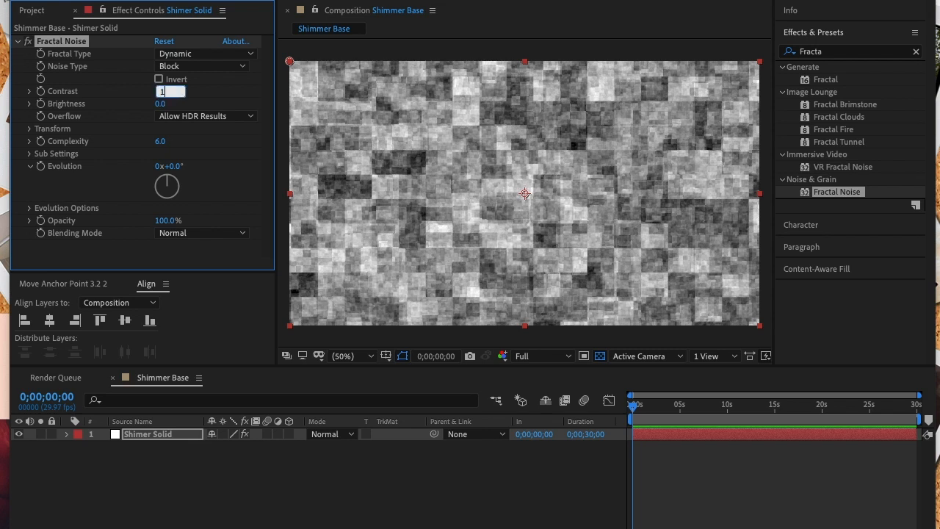
type("149.0")
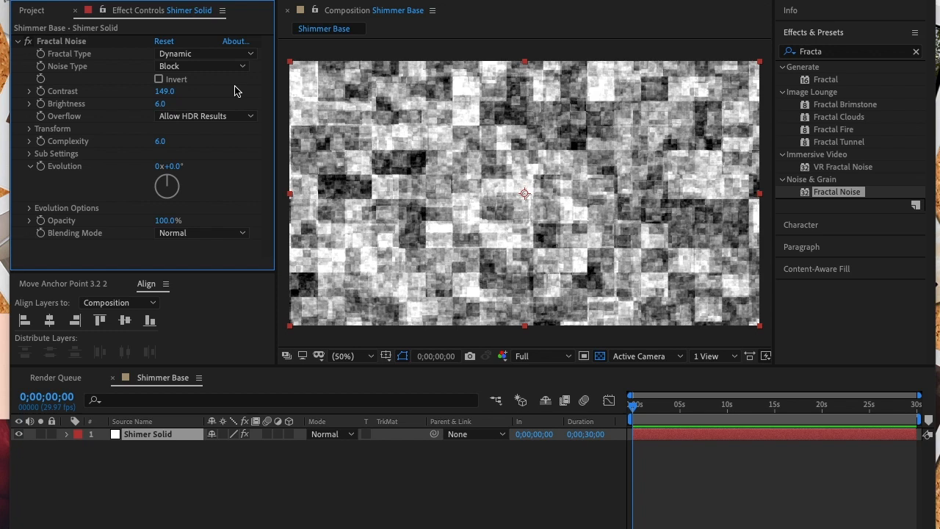
left_click(160, 141)
type("4")
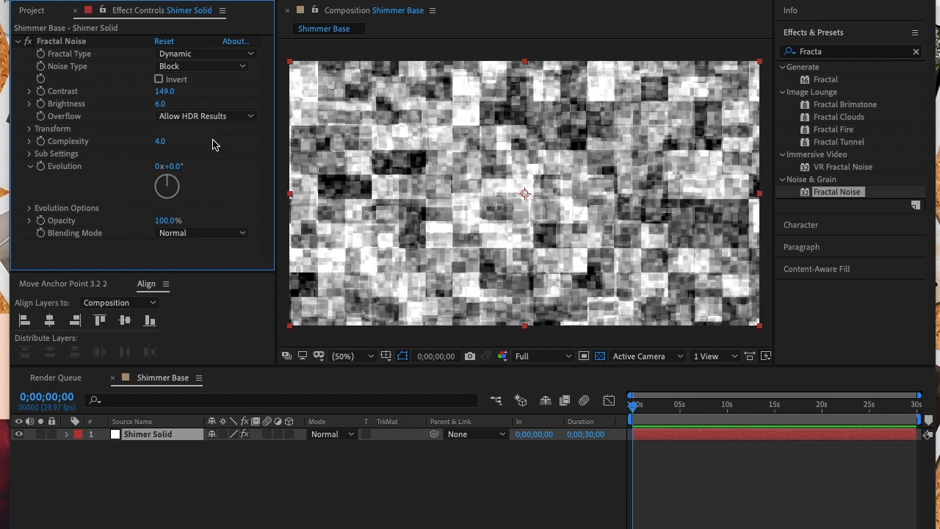
left_click(29, 128)
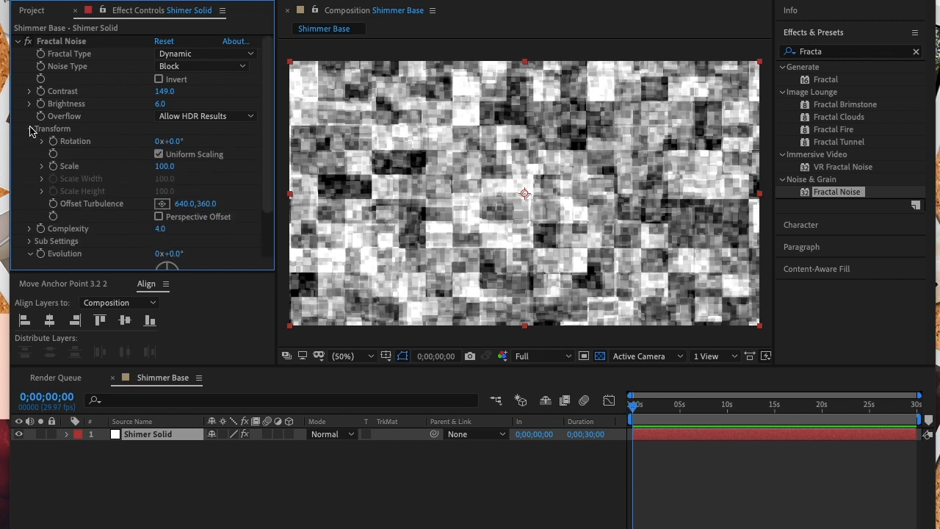
Set the Fractal Noise Transform scale to 47.6.
double_click(165, 166)
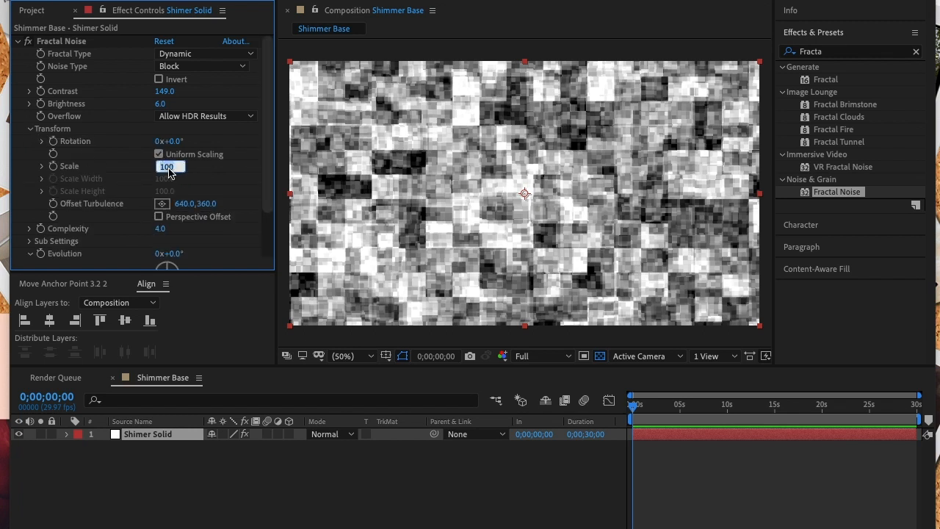
type("4")
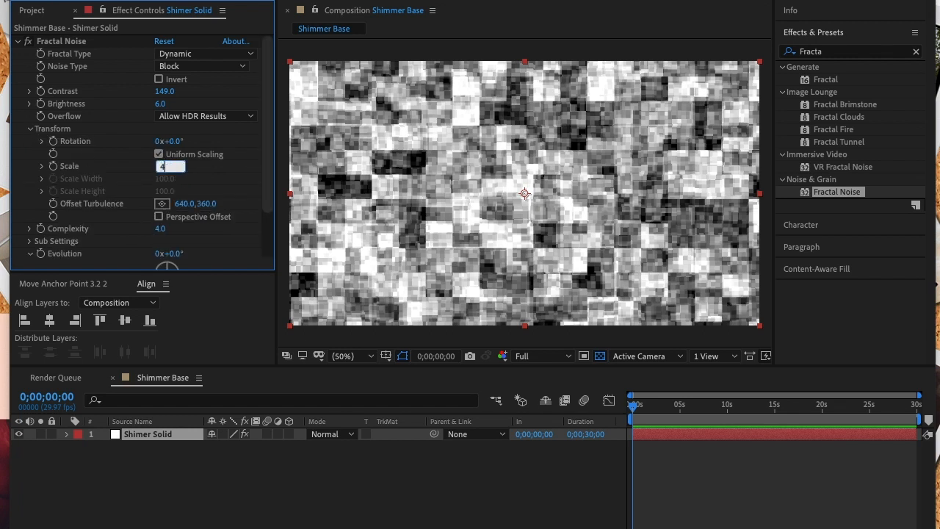
type("47.6")
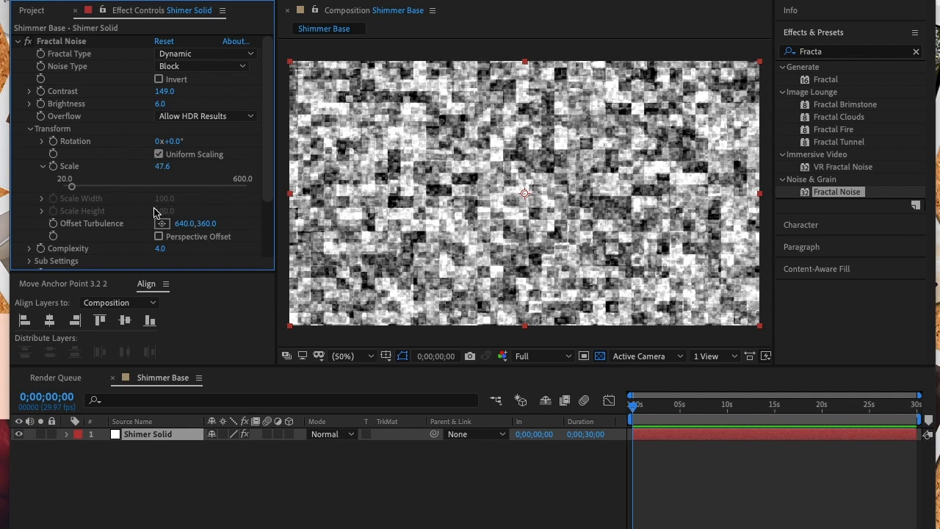
scroll("down", 3)
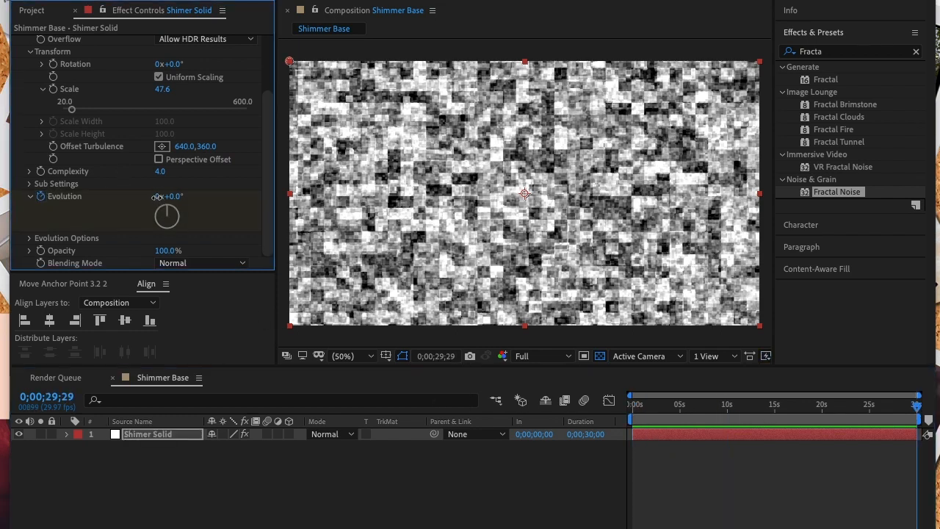
Keyframe Evolution to 9x+0.0° at the last frame and collapse Fractal Noise.
left_click(170, 196)
type("9")
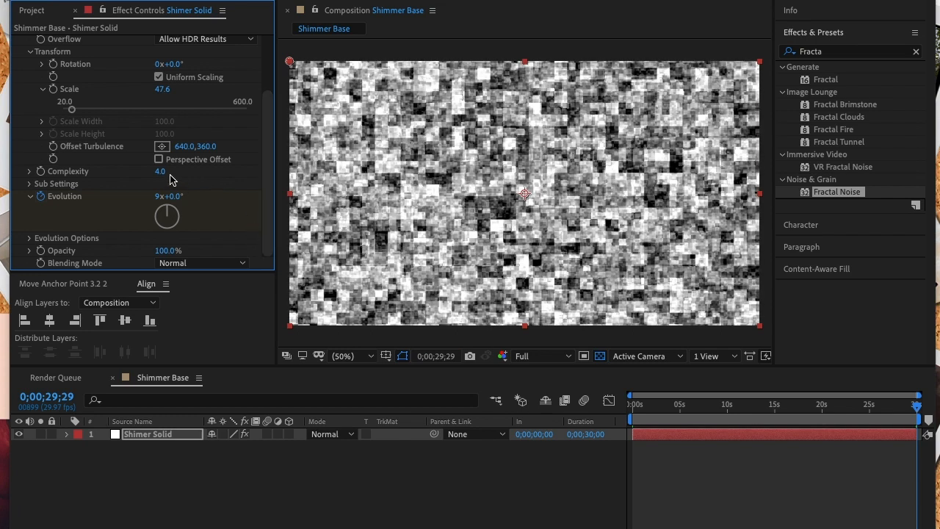
left_click(20, 41)
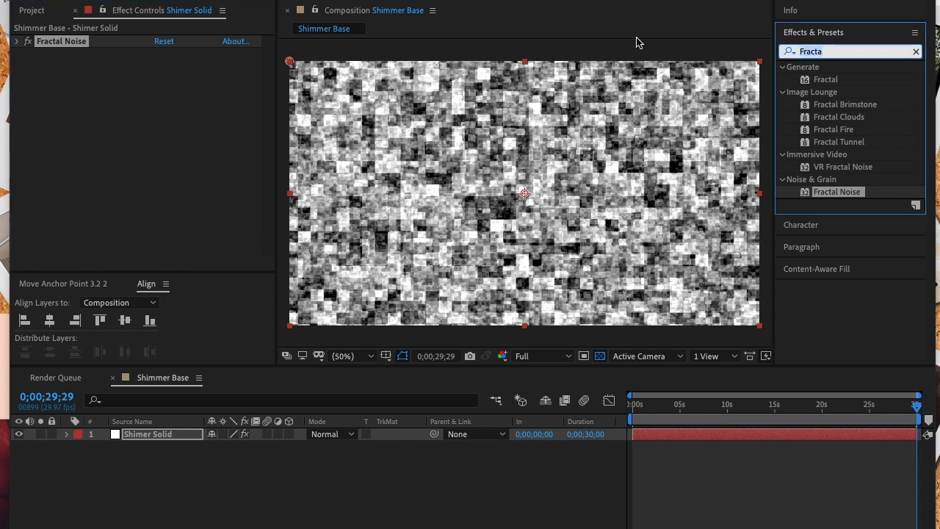
Apply Gradient Ramp to the solid and set its start colour to FFECB4.
type("ramp")
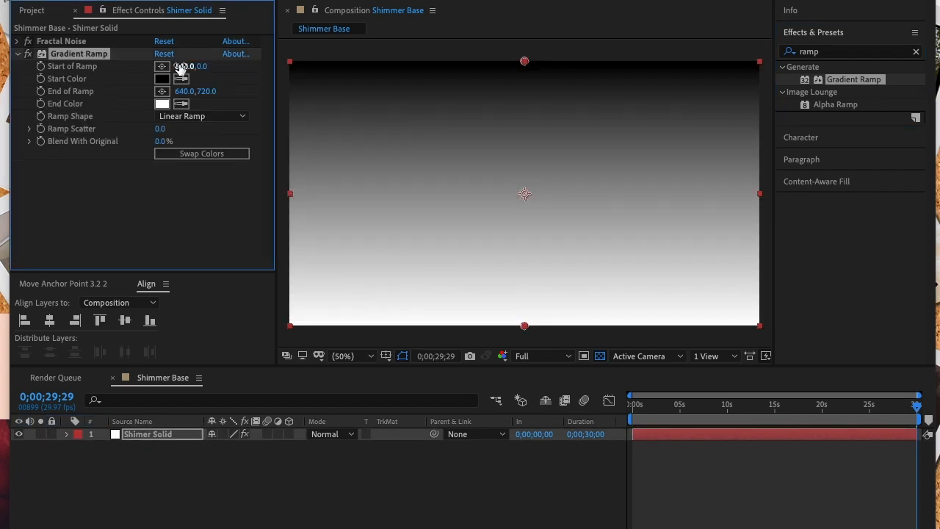
left_click(162, 79)
type("FFECB4")
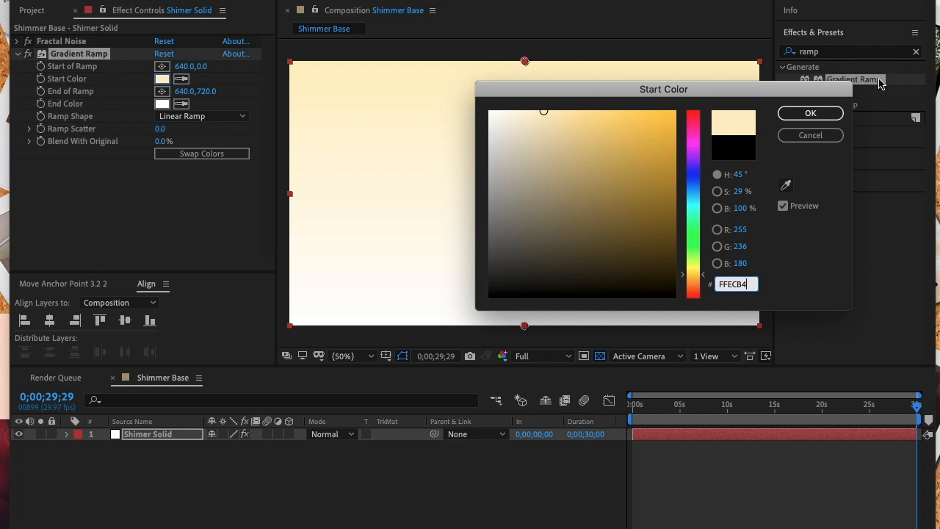
Keep the pale gold start colour and set Start of Ramp to 496, -1424.
left_click(809, 112)
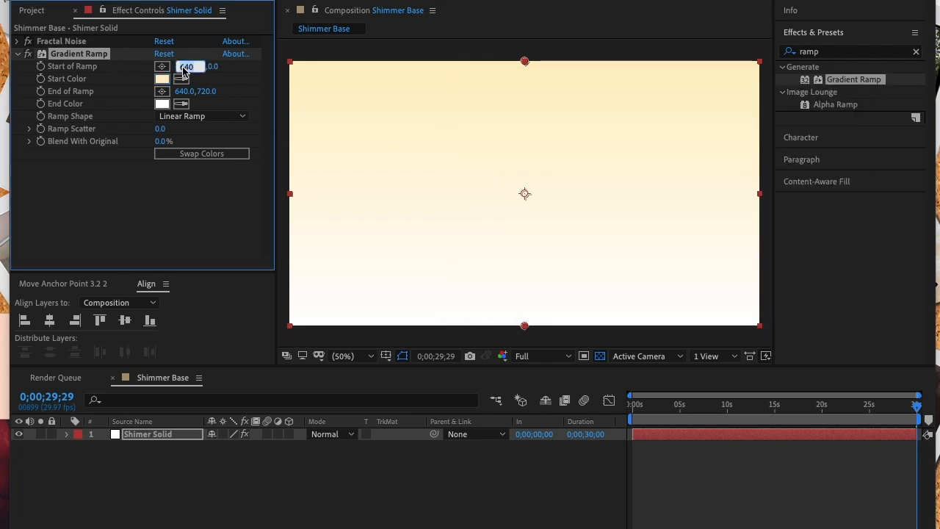
type("496.")
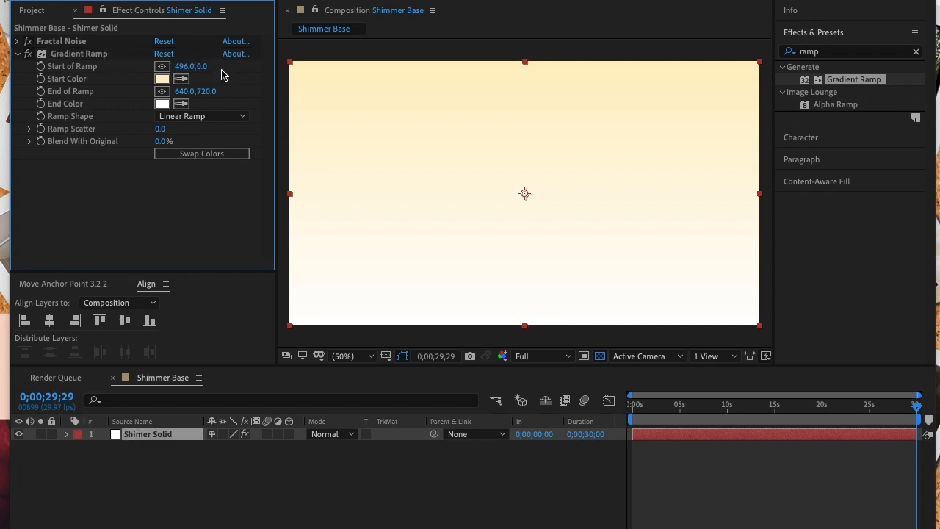
left_click(185, 66)
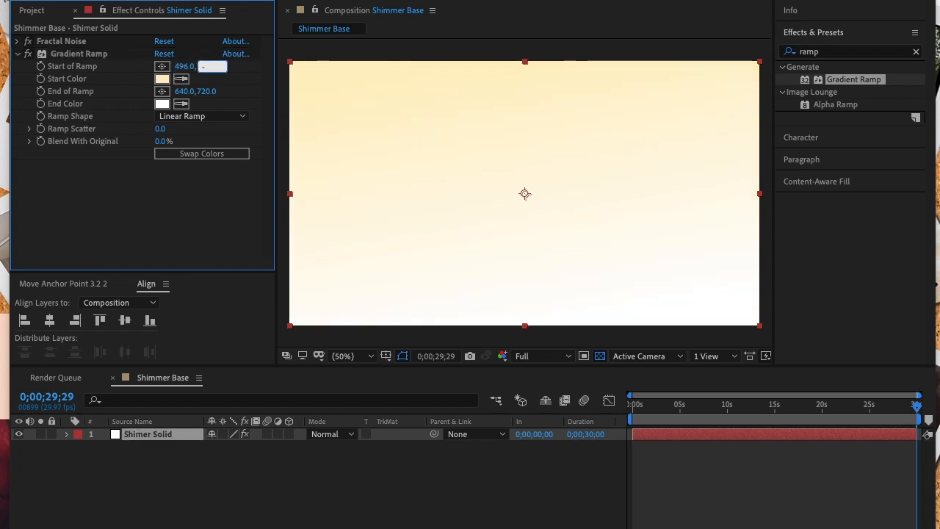
type("-1424.0")
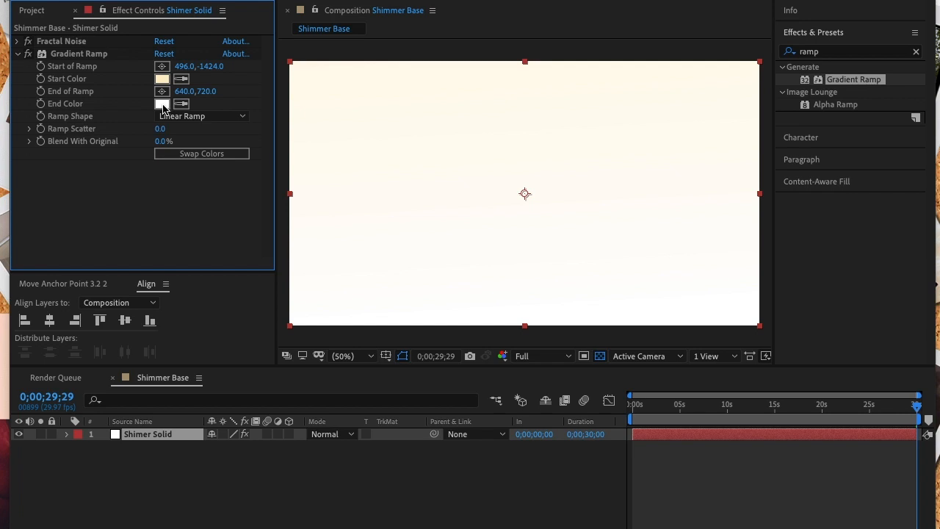
Set the Gradient Ramp end colour to dark brown 513506.
left_click(161, 104)
type("5")
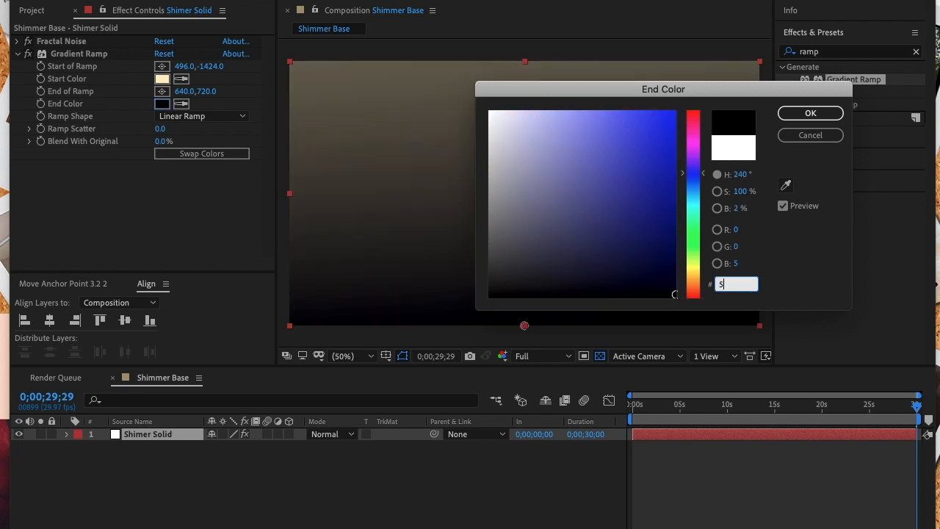
type("13506")
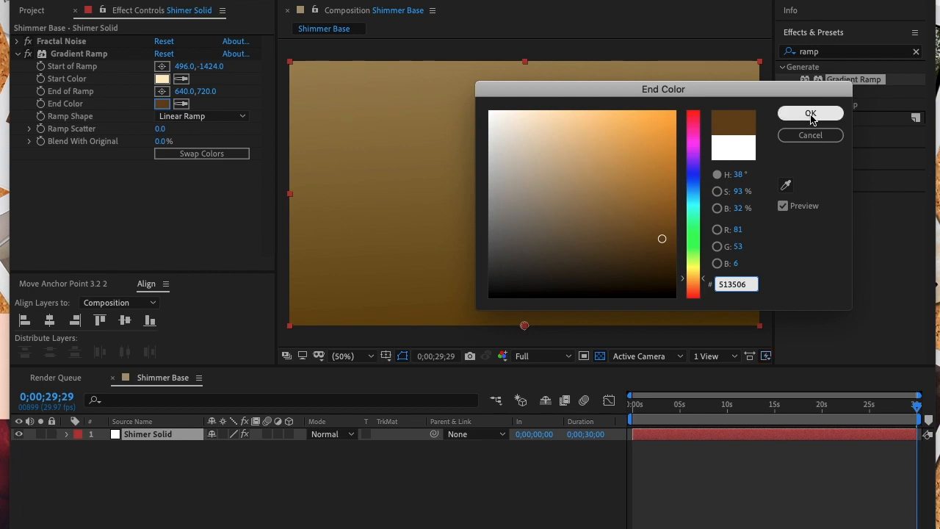
left_click(810, 113)
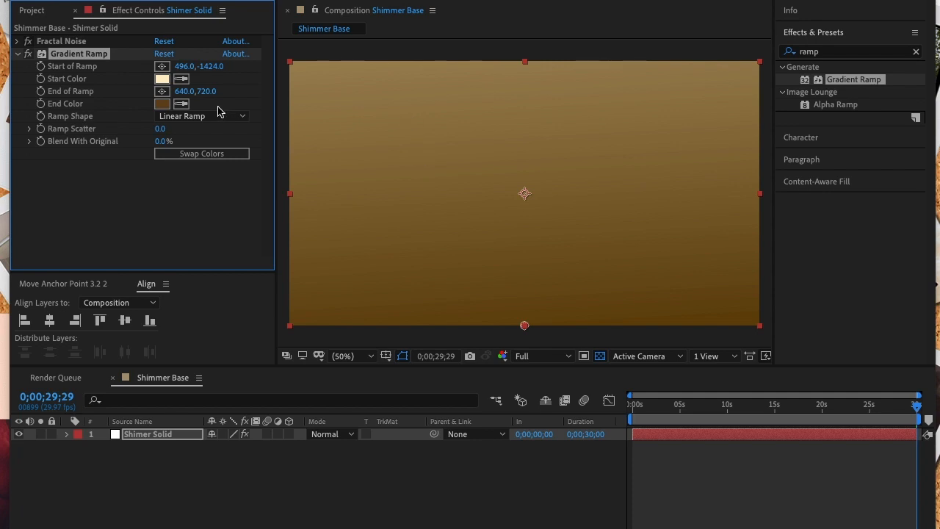
Set End of Ramp Y to 1156, placing the end point at 600, 1156.
double_click(186, 91)
type("600")
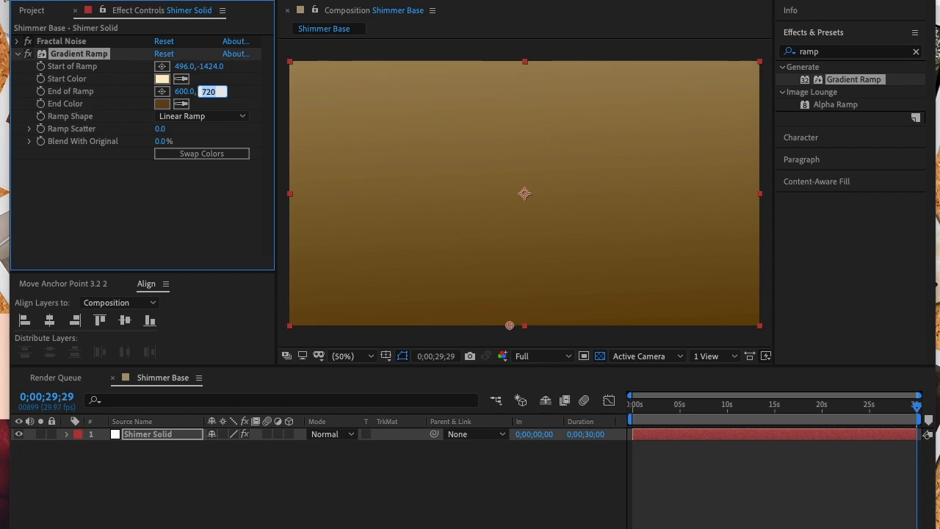
type("1156")
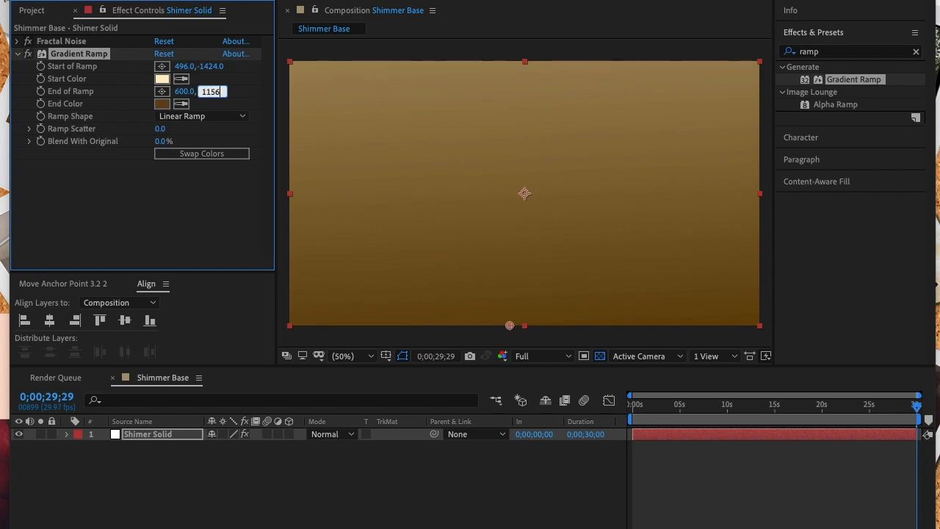
key("Enter")
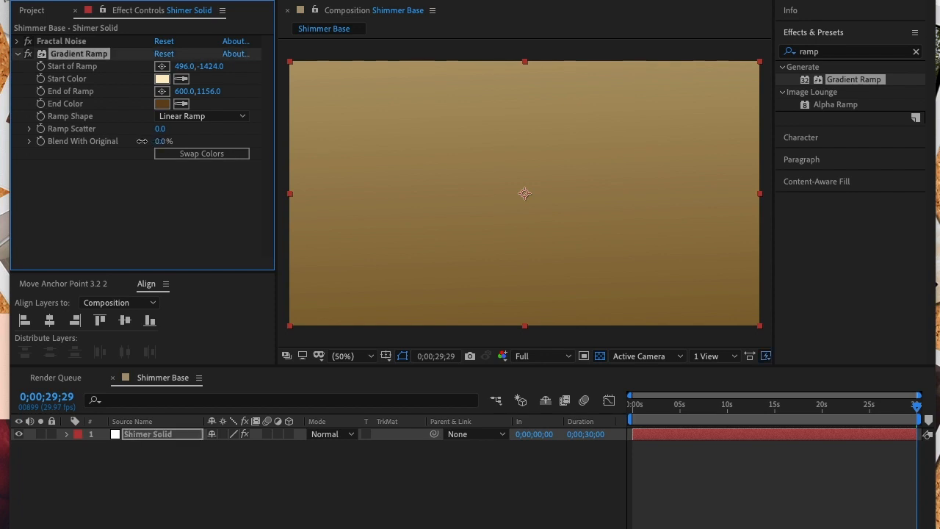
Scrub the Gradient Ramp's Blend With Original to 33%.
left_click_drag(165, 141, 187, 141)
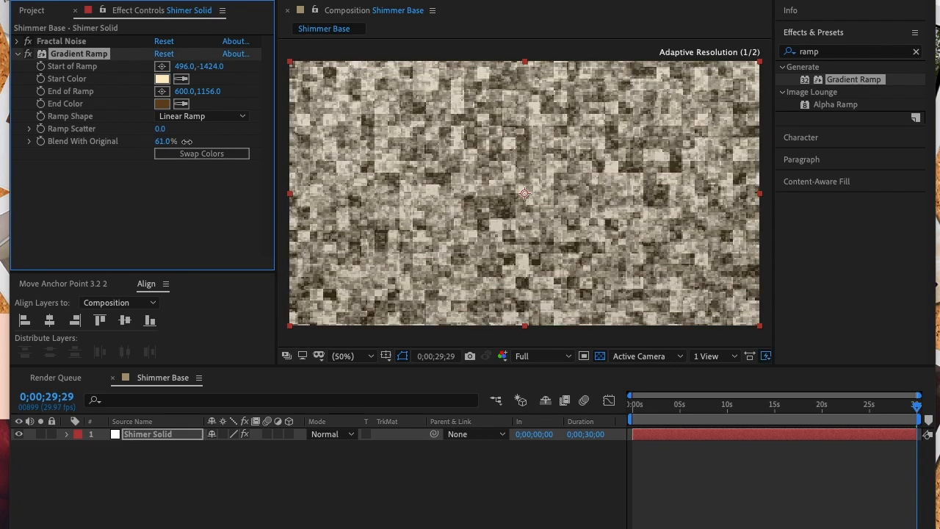
left_click_drag(169, 141, 162, 141)
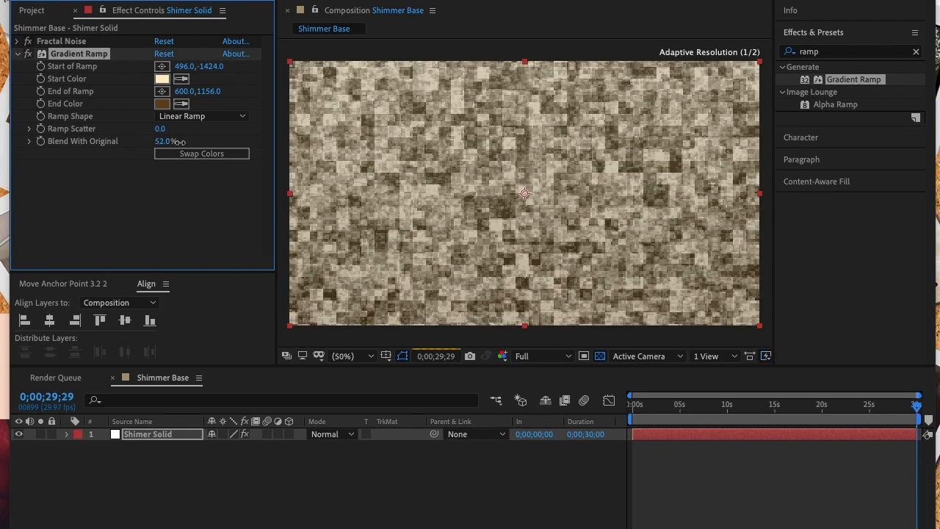
left_click_drag(169, 141, 158, 141)
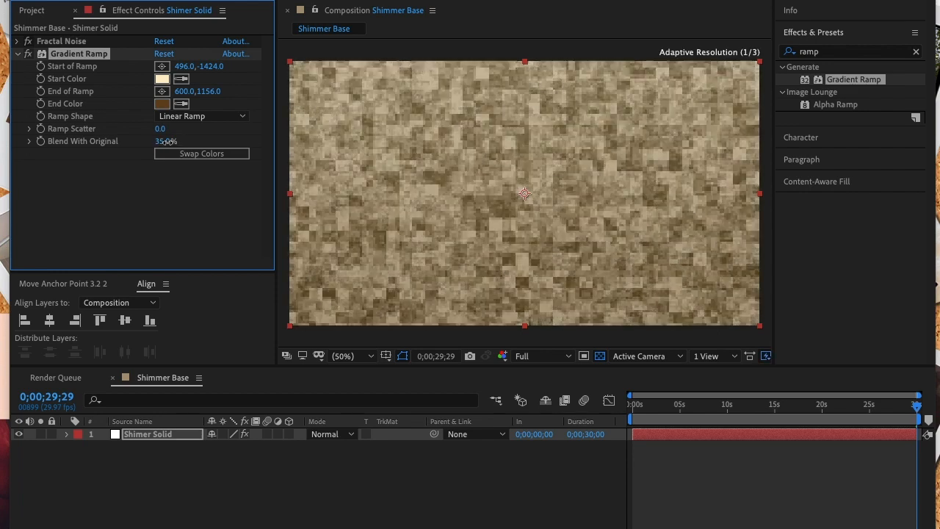
left_click_drag(169, 140, 165, 141)
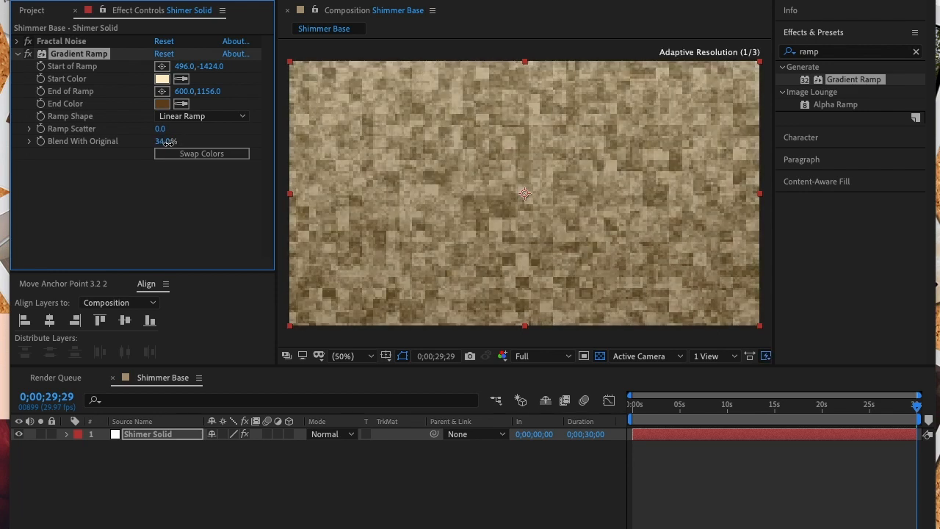
left_click_drag(166, 141, 163, 141)
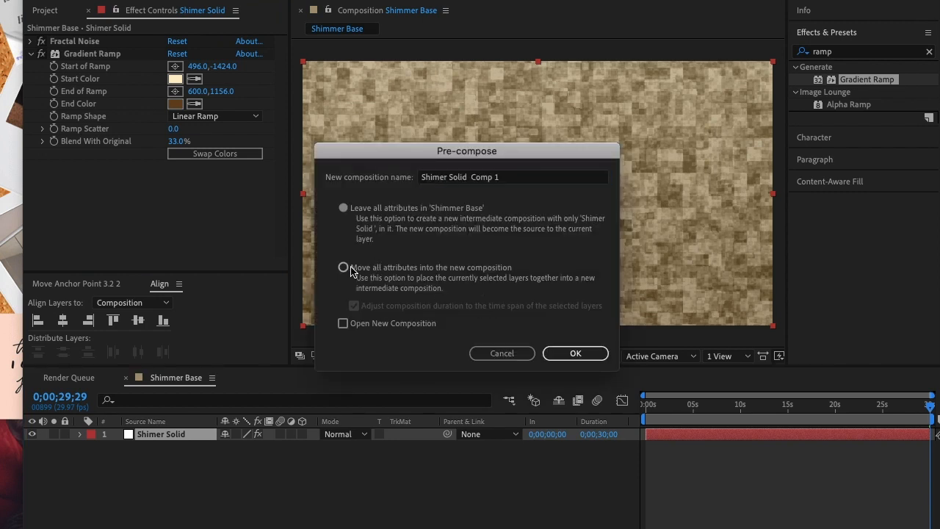
Pre-compose the solid, moving all attributes into a new comp named 'Shimer Block Ramp'.
left_click(342, 266)
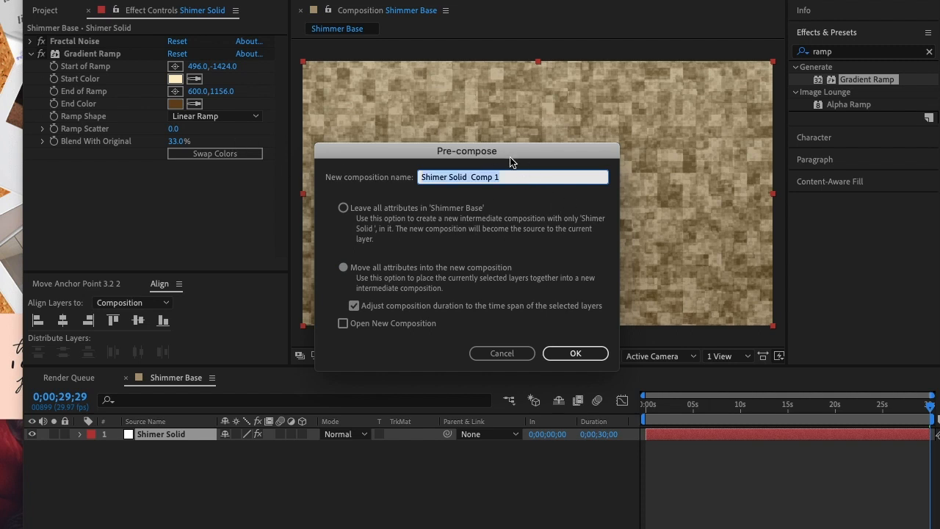
type("Shimer Block Ram")
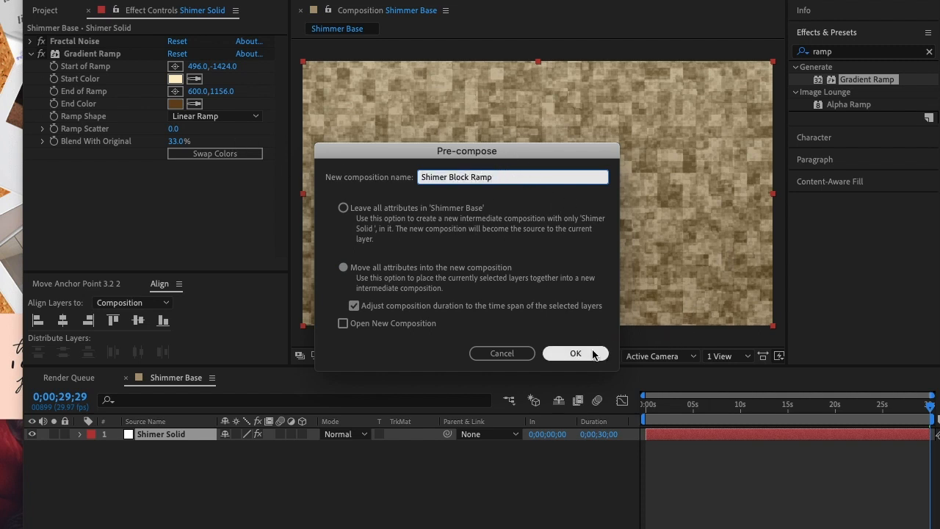
left_click(576, 353)
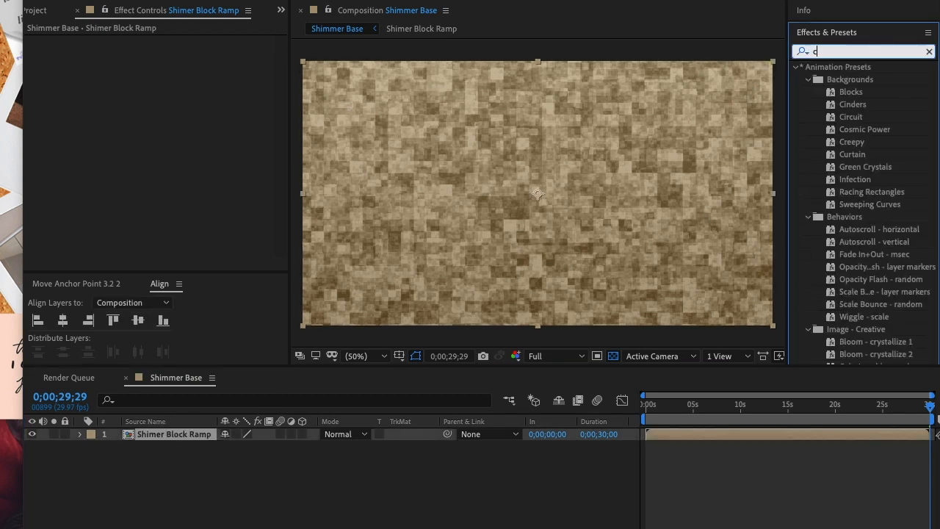
Apply CC Ball Action to Shimer Block Ramp with grid spacing 10 and ball size 80.
type("c ba")
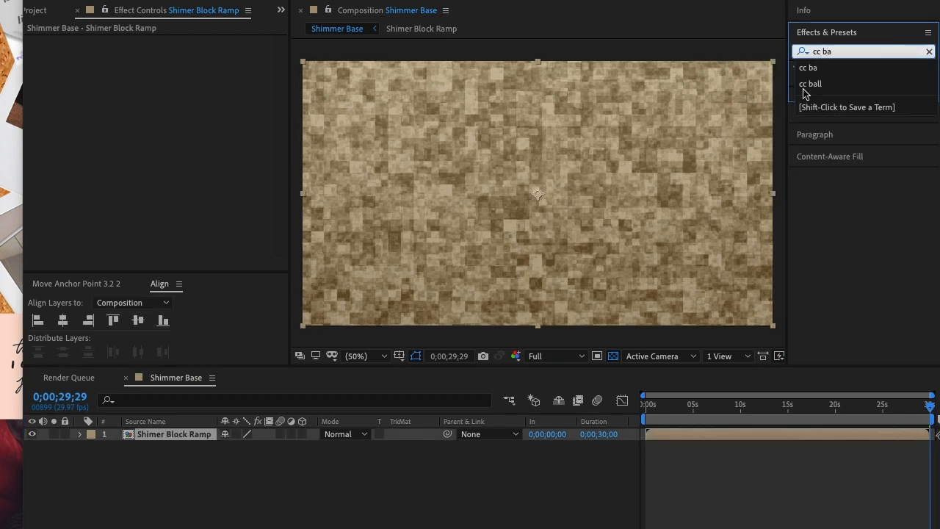
left_click(810, 83)
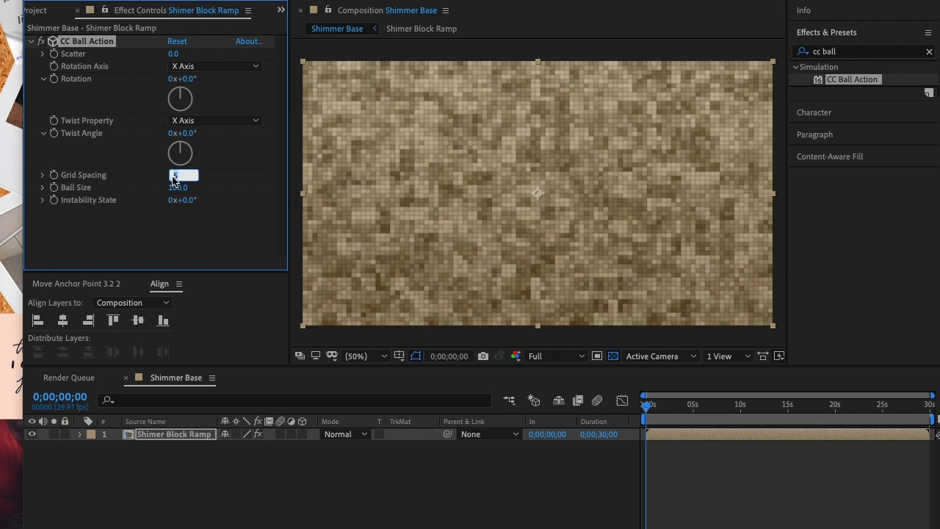
type("10")
left_click(180, 187)
type("80")
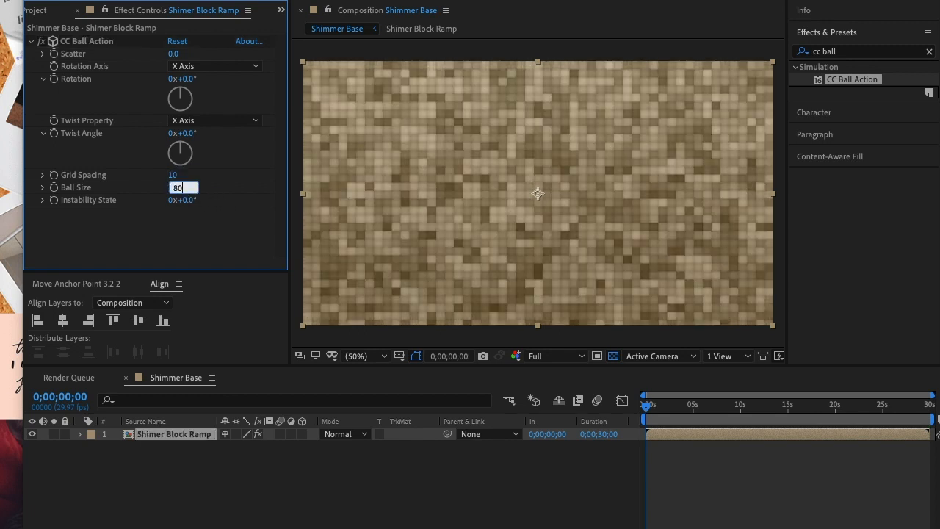
key("Enter")
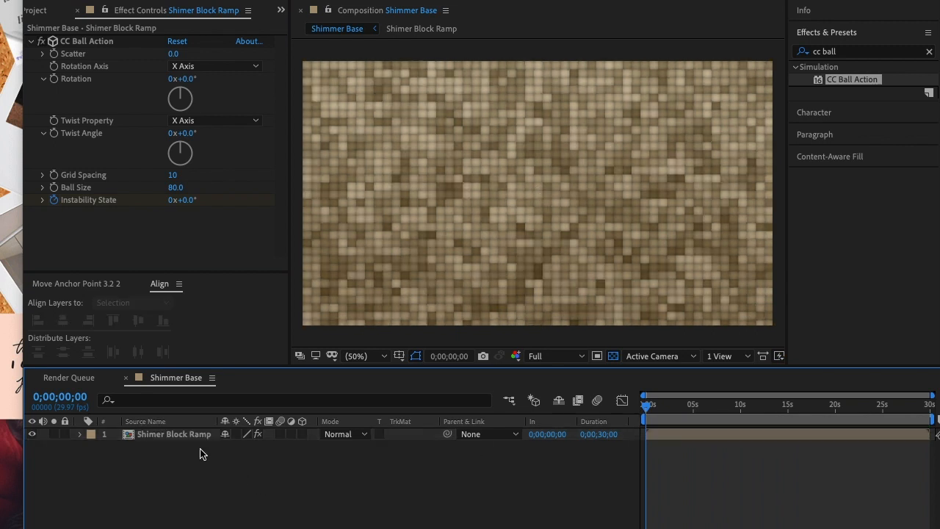
Duplicate the Shimer Block Ramp layer and keyframe Instability State to 1x at comp end.
left_click(174, 434)
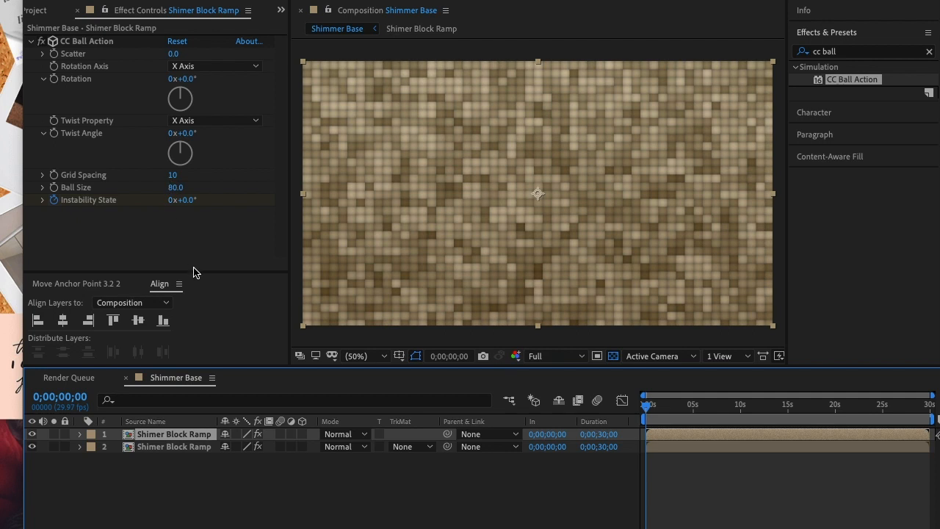
mouse_move(744, 438)
type("1")
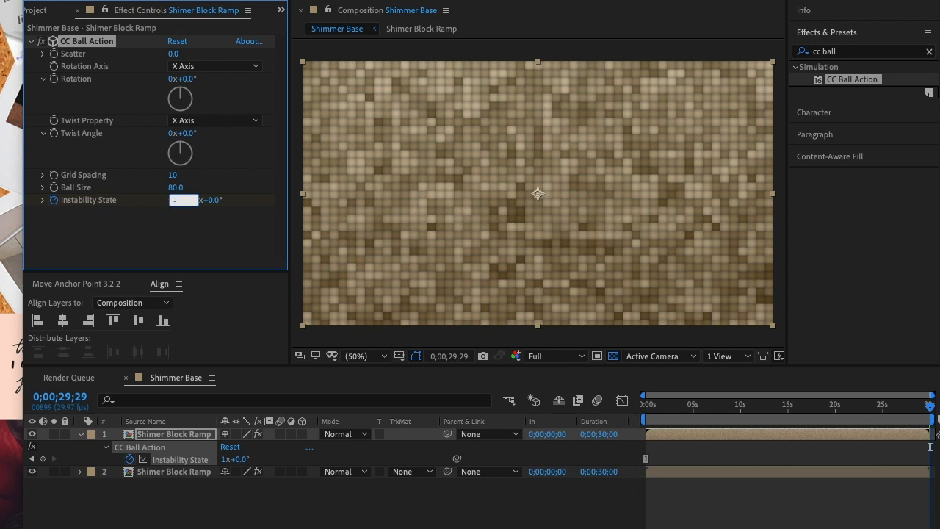
type("-1x")
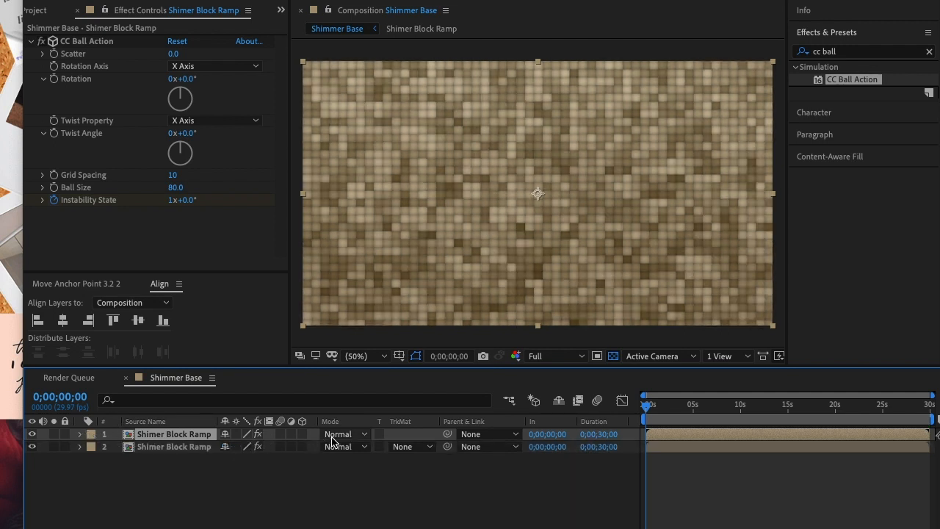
mouse_move(346, 438)
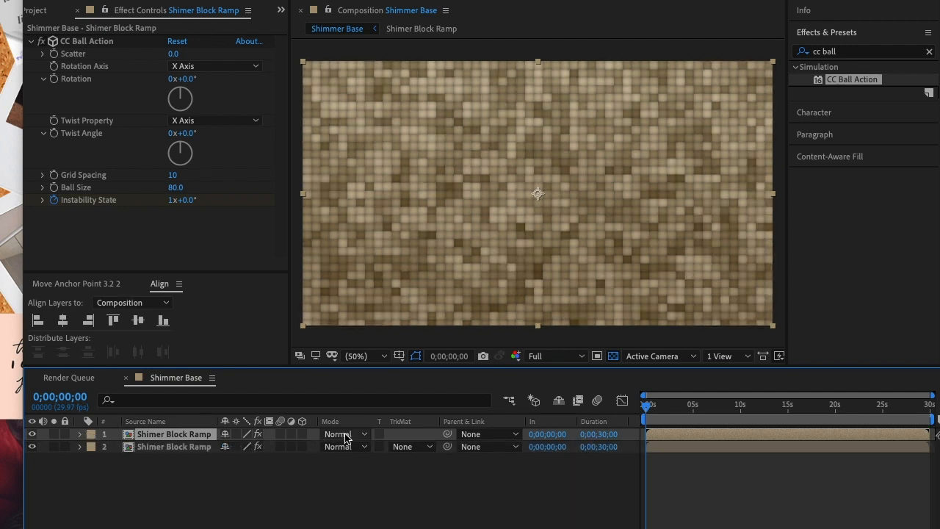
Set a Shimer Block Ramp copy's blending mode to Hard Light.
left_click(343, 433)
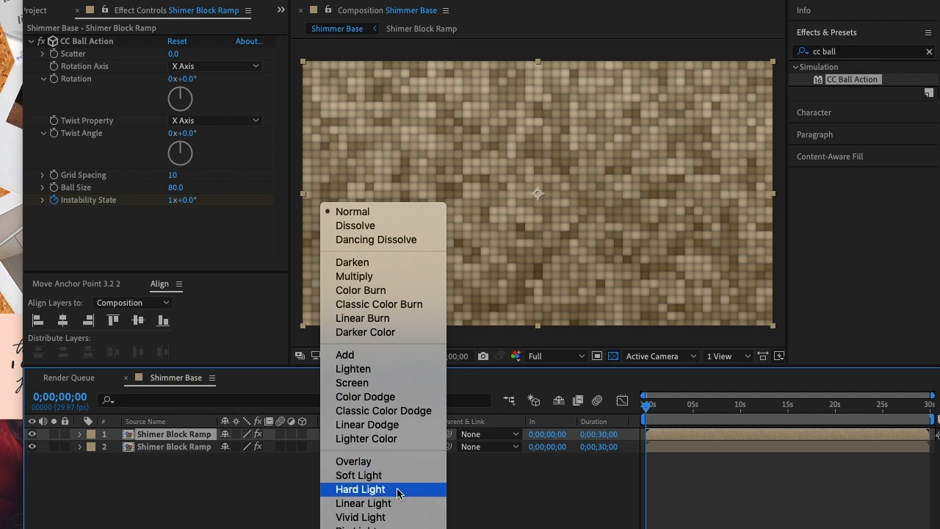
left_click(359, 489)
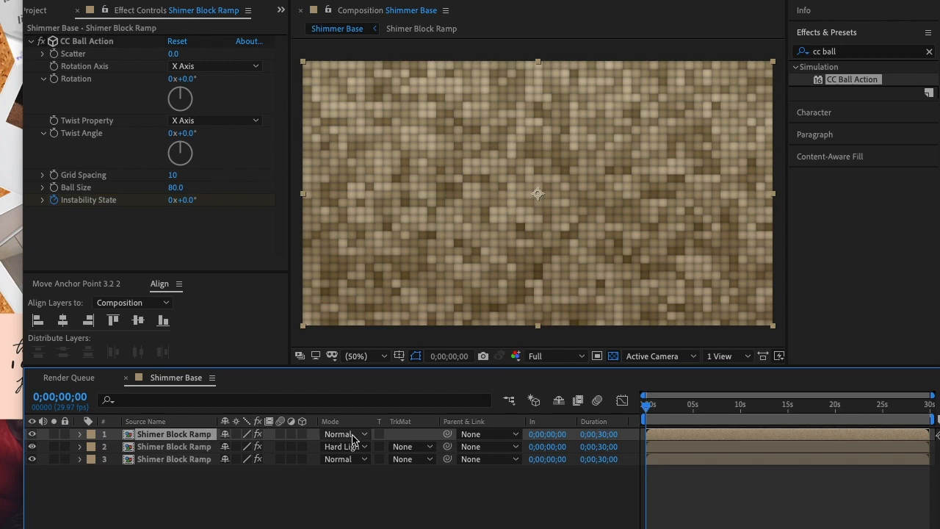
Switch the top Shimer Block Ramp layer's blending from Hard Light to Lighten.
left_click(344, 434)
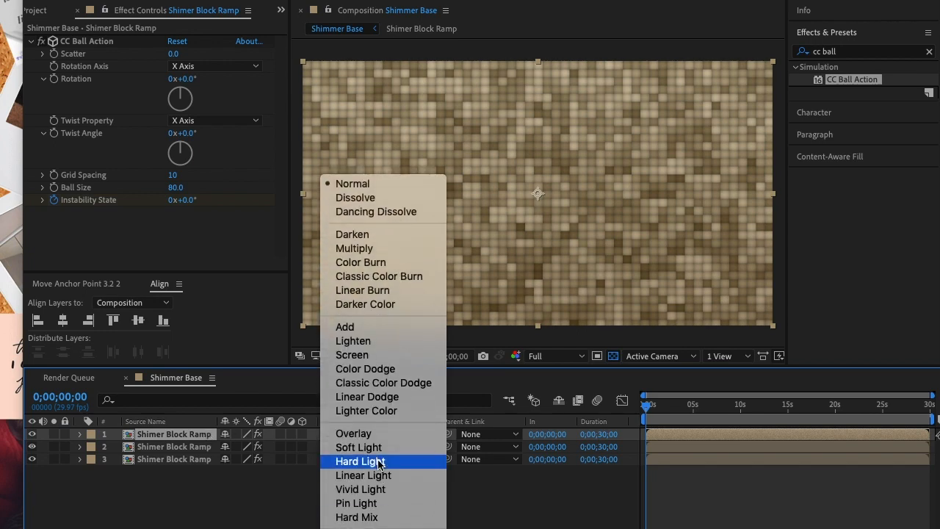
left_click(360, 460)
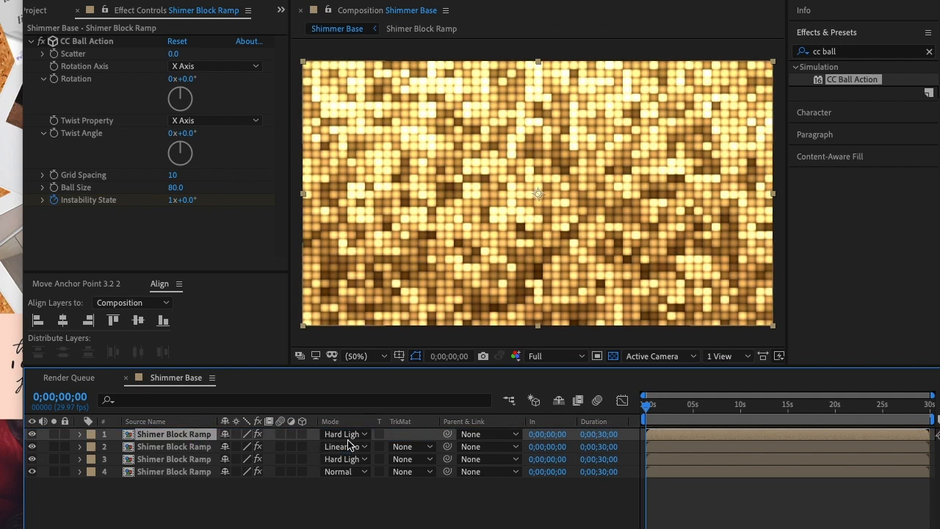
left_click(344, 433)
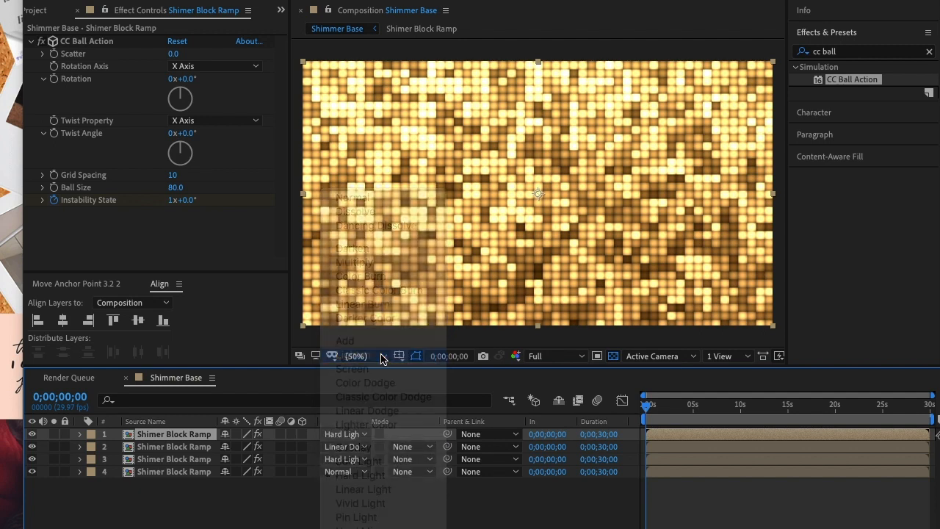
left_click(353, 354)
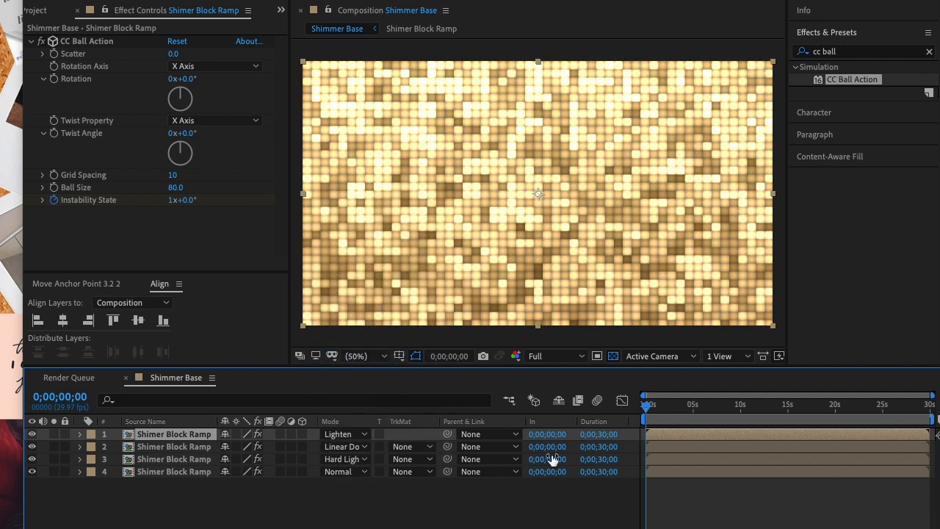